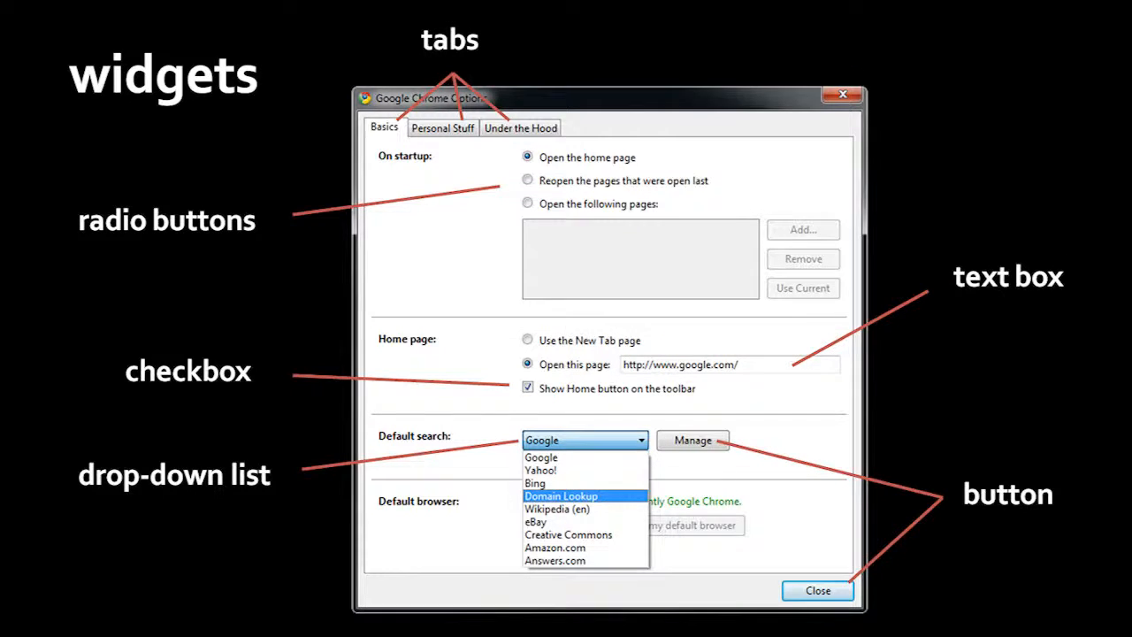
Browse Notepad's Help, View and File menus, then exit Notepad via File > Exit.
left_click(520, 127)
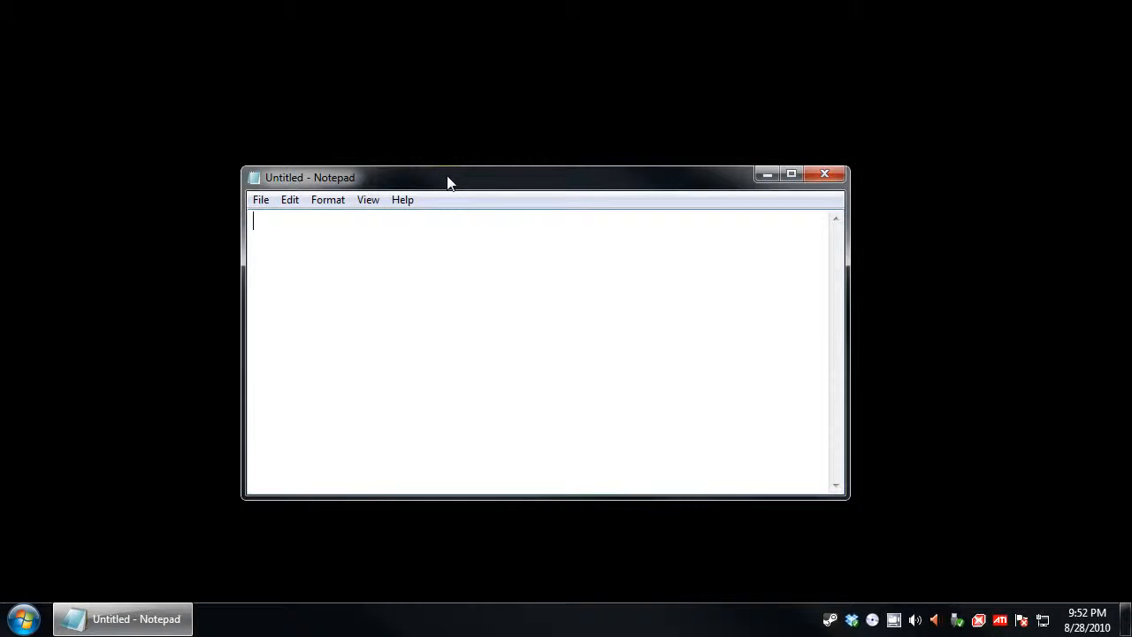
left_click(402, 199)
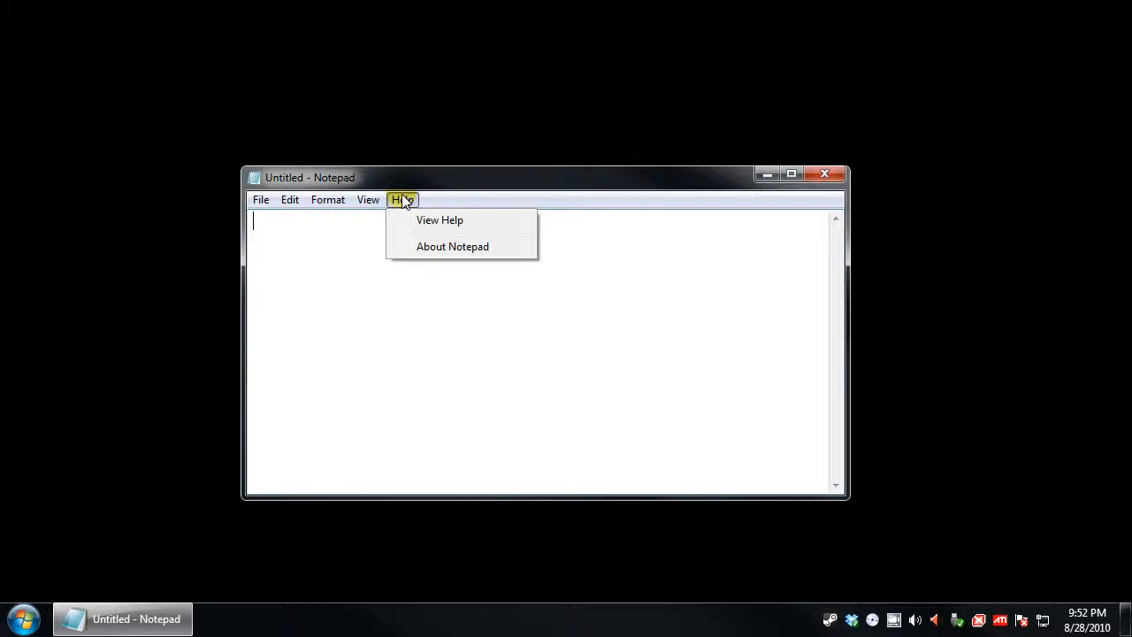
left_click(368, 199)
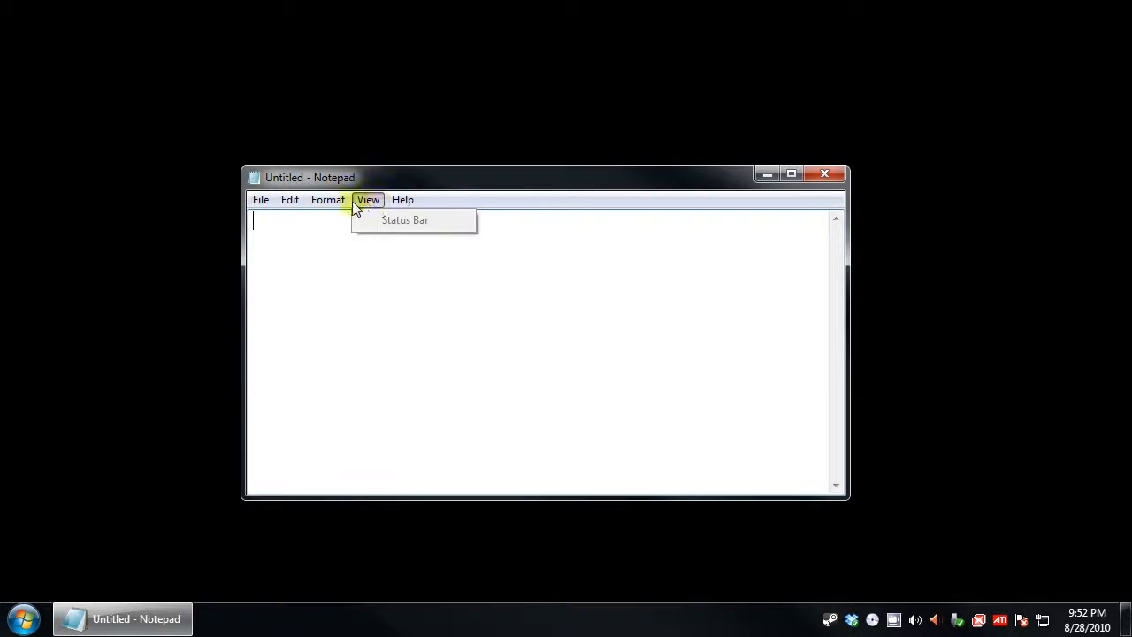
left_click(261, 198)
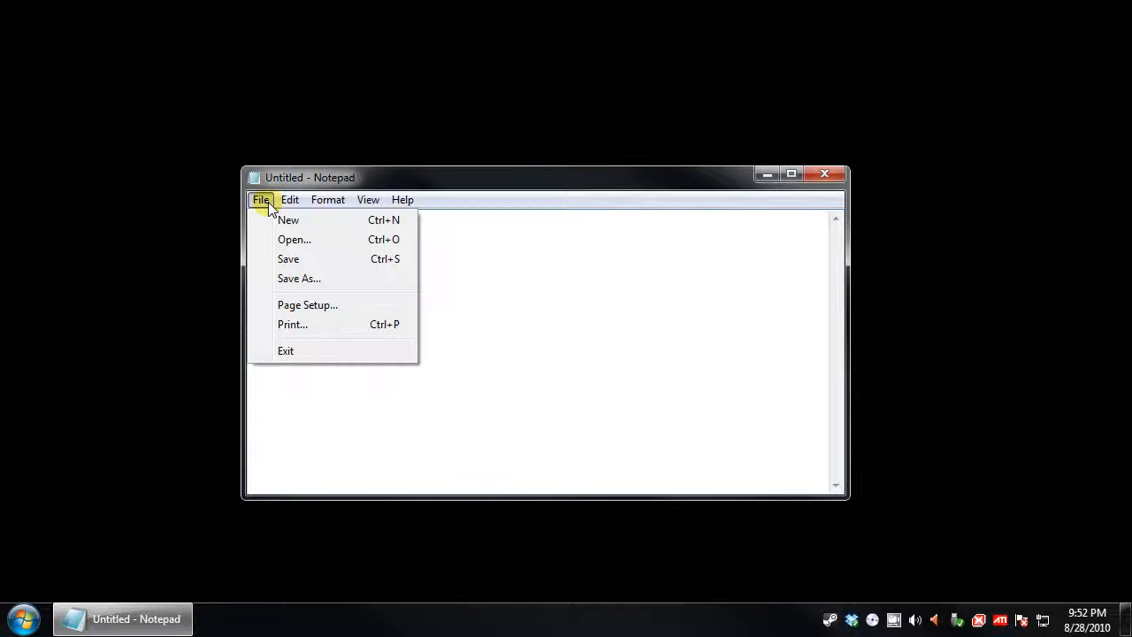
mouse_move(286, 351)
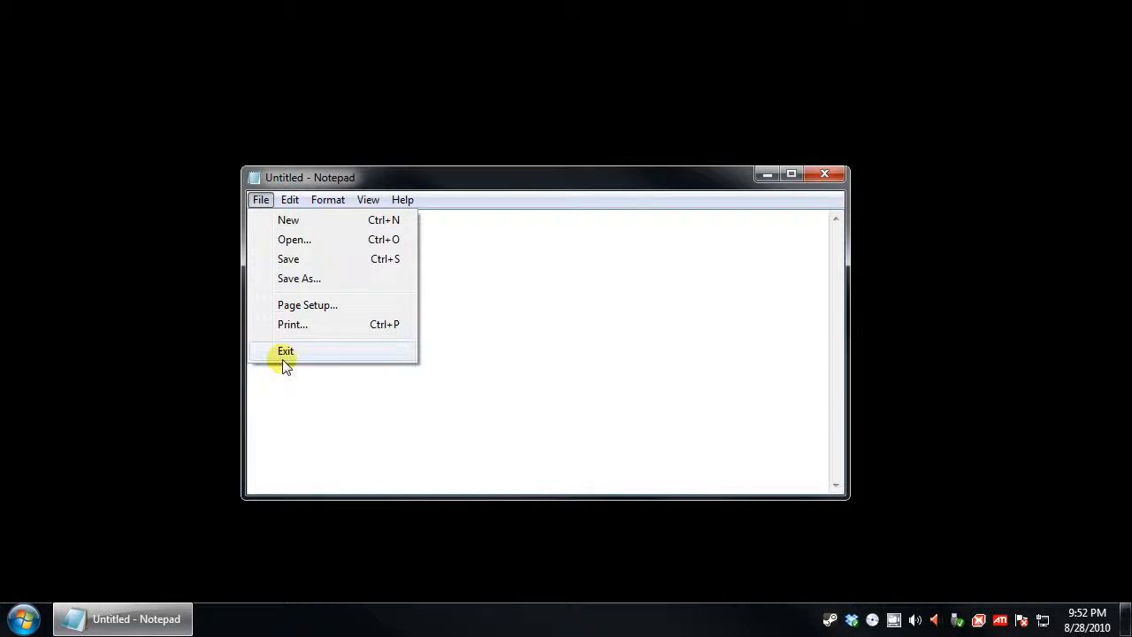
left_click(286, 351)
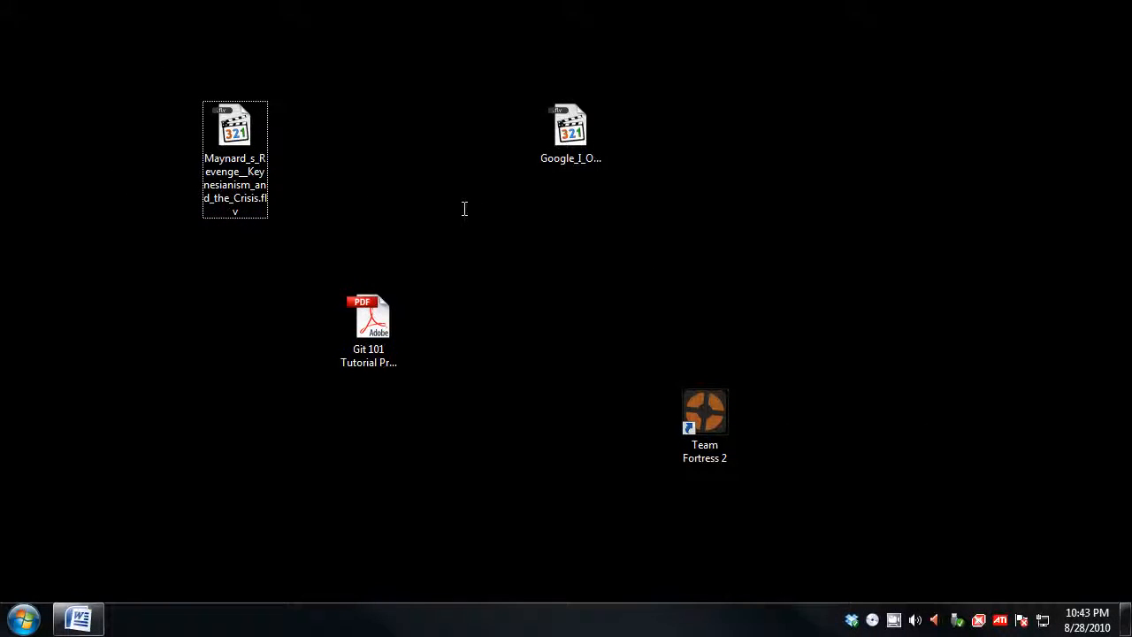
right_click(570, 128)
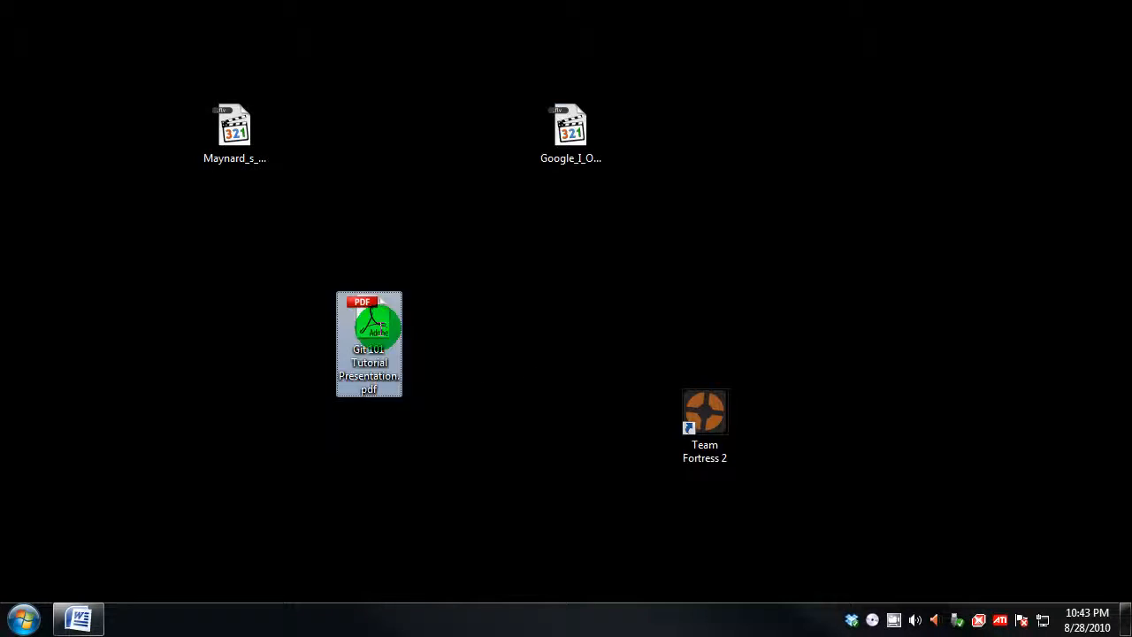
right_click(368, 343)
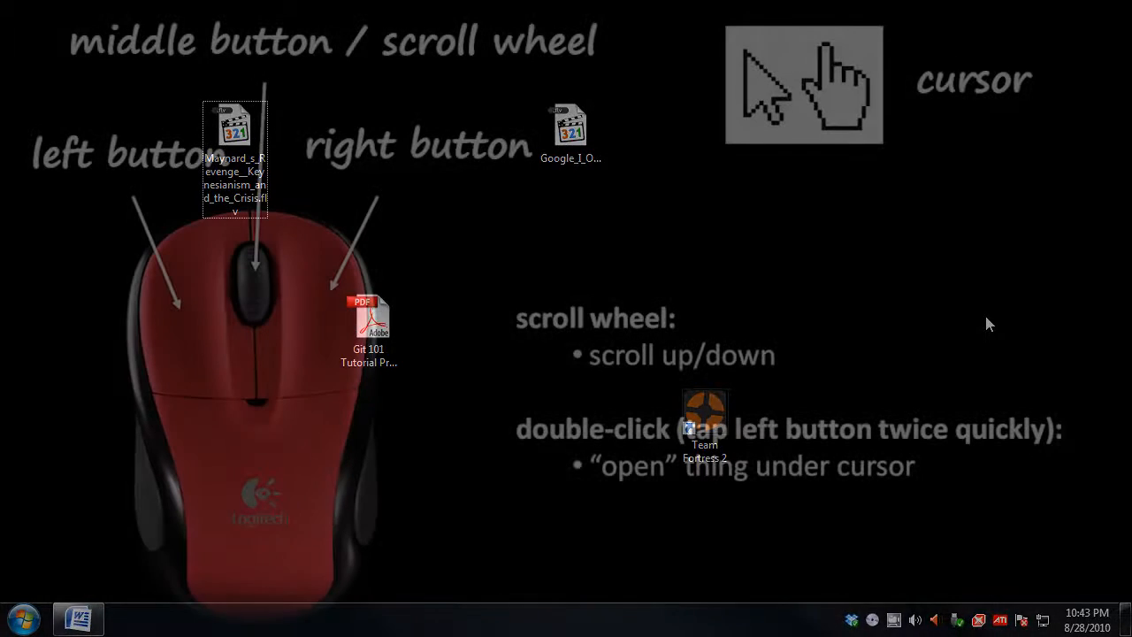
left_click(18, 618)
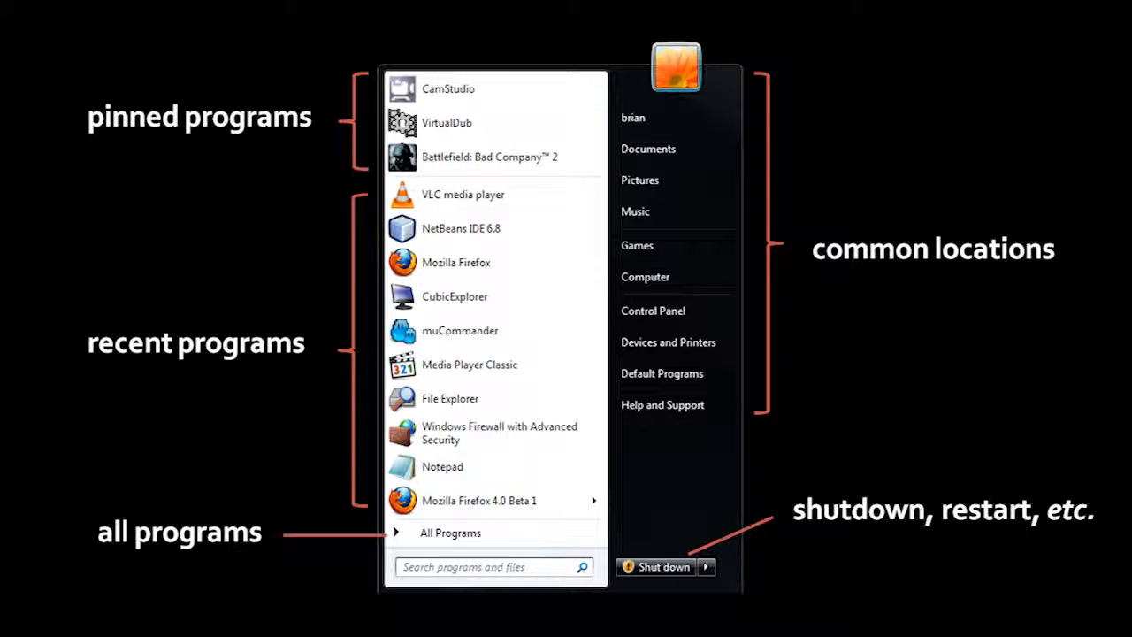
Search the Start menu for 'wo' to list Word 2007, WordPad and matching files.
left_click(450, 533)
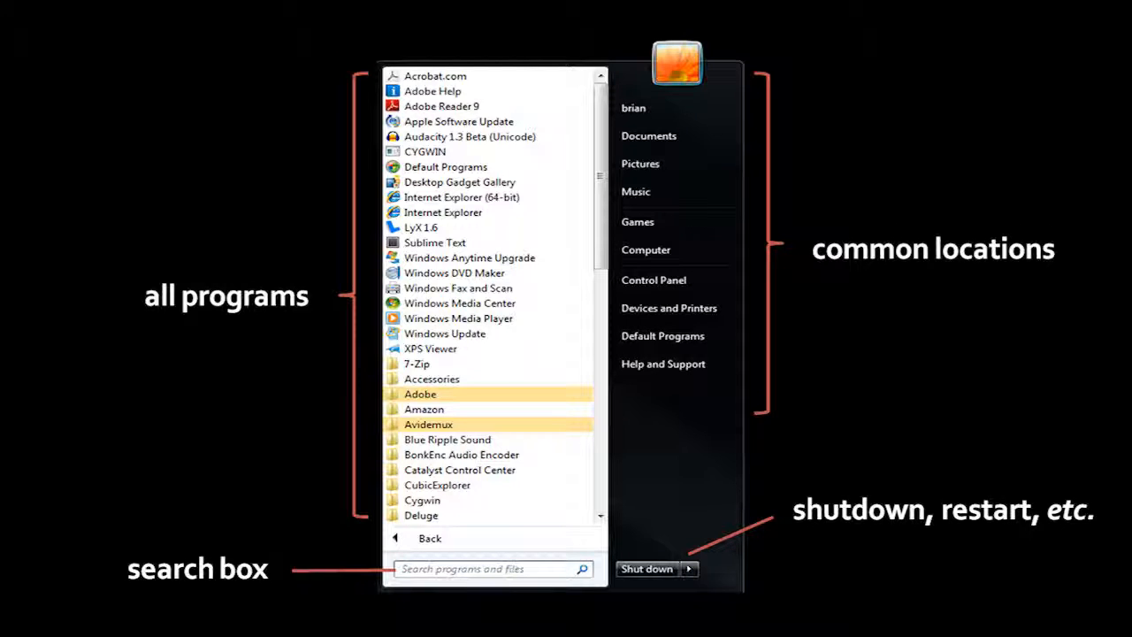
type("wo")
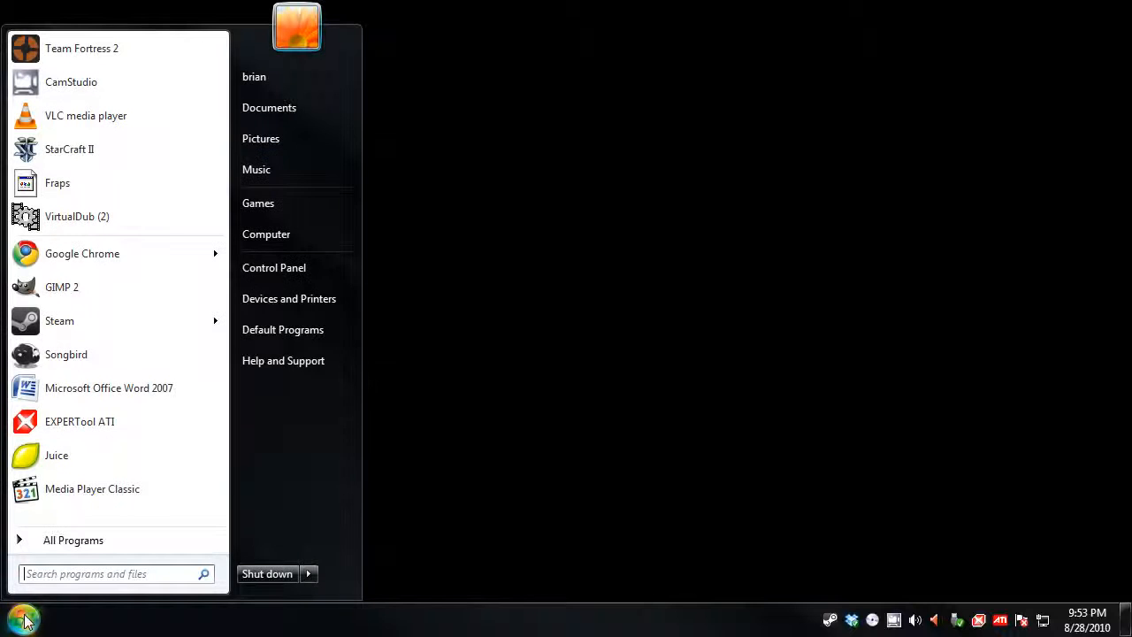
type("wo")
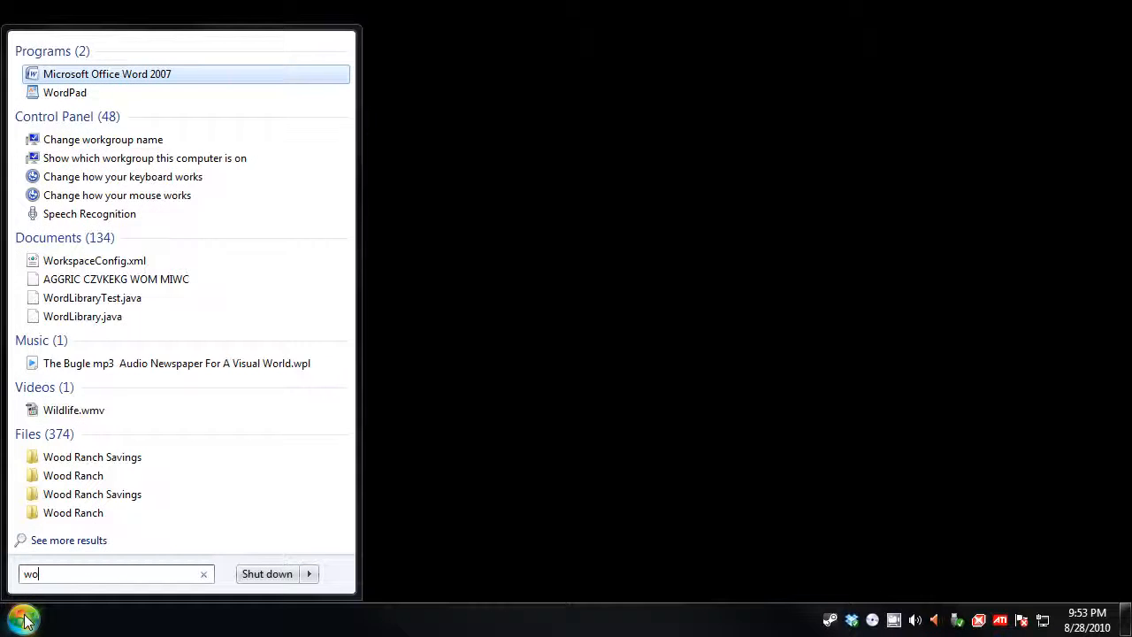